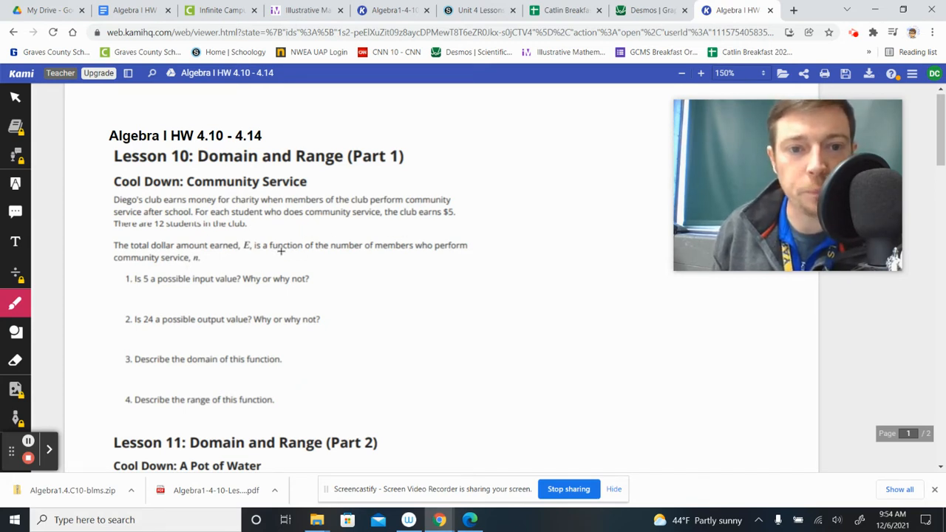
Step: Underline 'function of the' in red and write 'Input n Domain' with an arrow above it
{"action": "left_click_drag", "start_coordinate": [263, 251], "coordinate": [324, 247]}
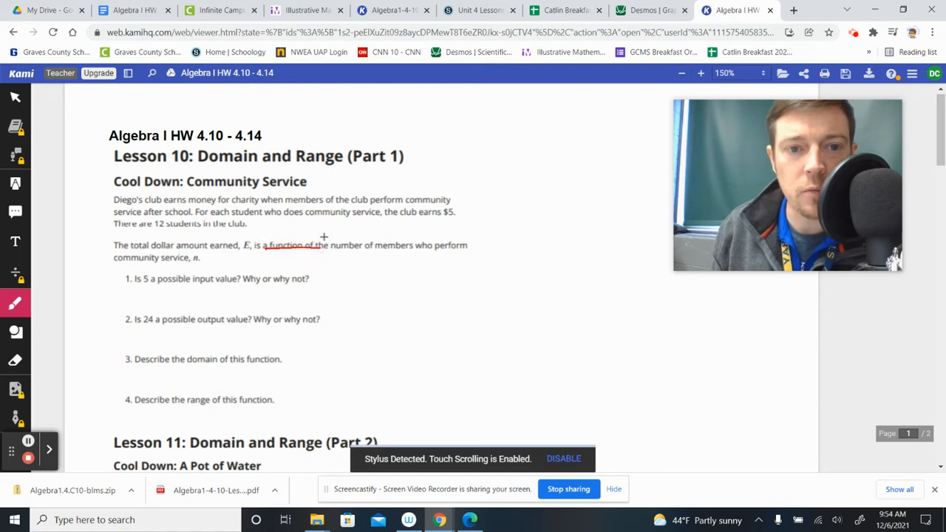
{"action": "left_click_drag", "start_coordinate": [351, 226], "coordinate": [325, 233]}
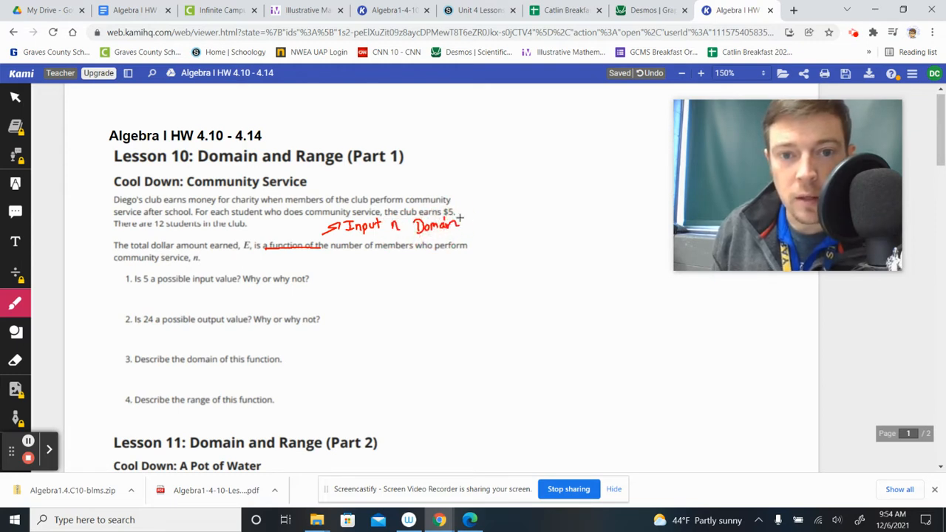
{"action": "mouse_move", "coordinate": [435, 239]}
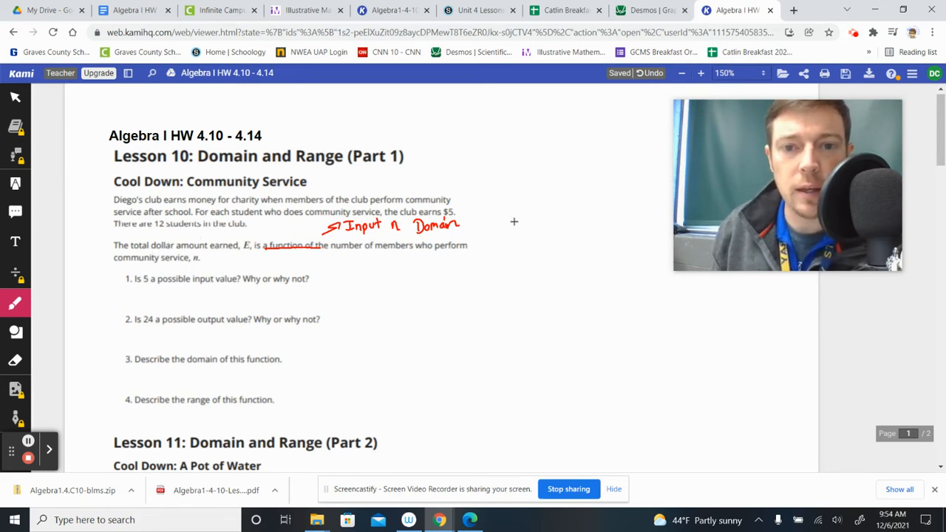
Step: Handwrite 'E(n) output Range' in red to the right of the problem text
{"action": "left_click_drag", "start_coordinate": [514, 222], "coordinate": [536, 225]}
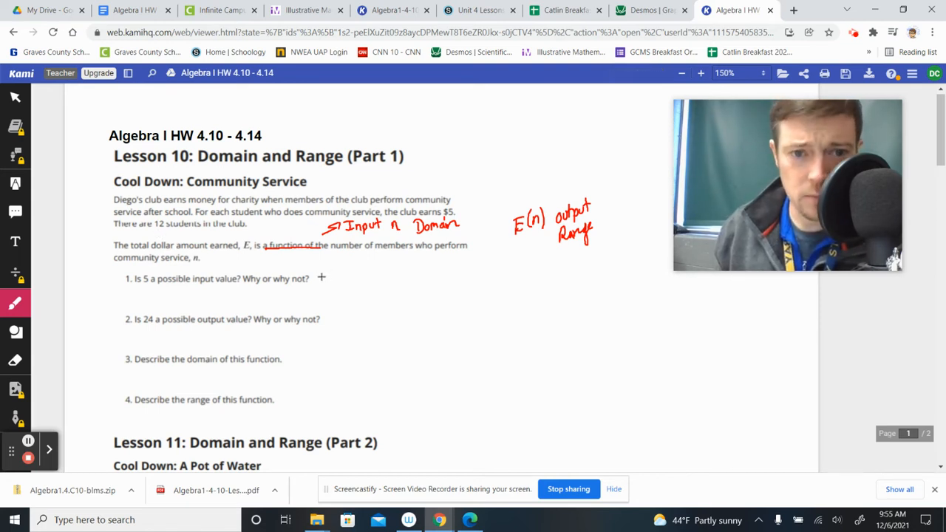
Step: Answer question 1 'yes, 5 is between 0 and 12' and begin question 2 with 'No'
{"action": "left_click_drag", "start_coordinate": [318, 279], "coordinate": [362, 289]}
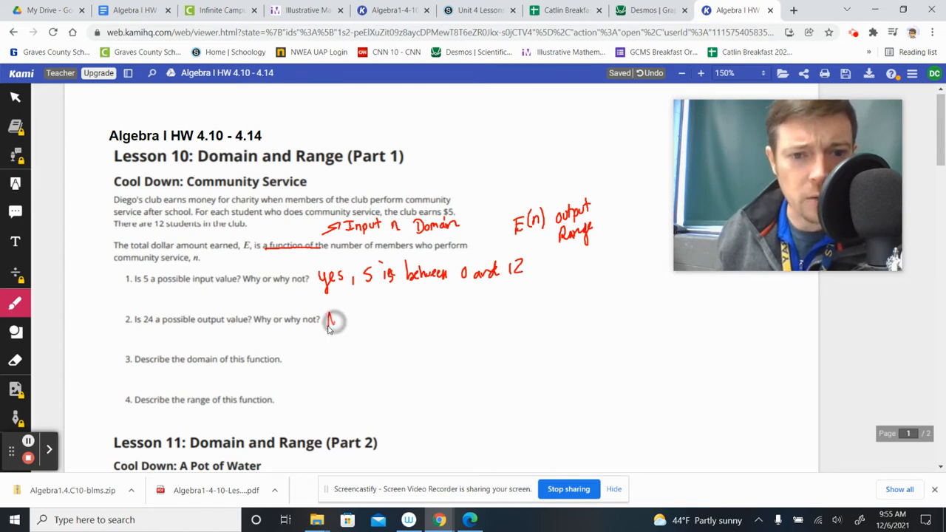
{"action": "type", "text": "No, because 24 is not"}
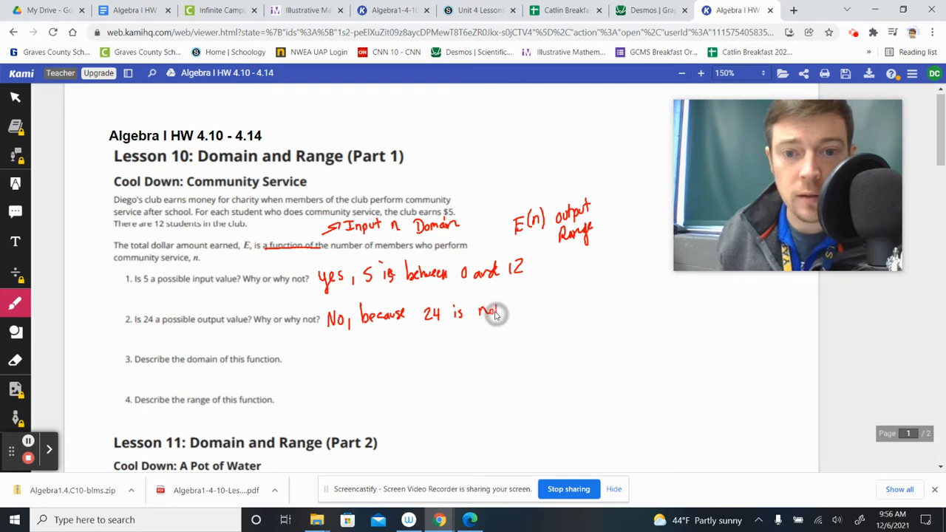
{"action": "type", "text": "a multiple of 5"}
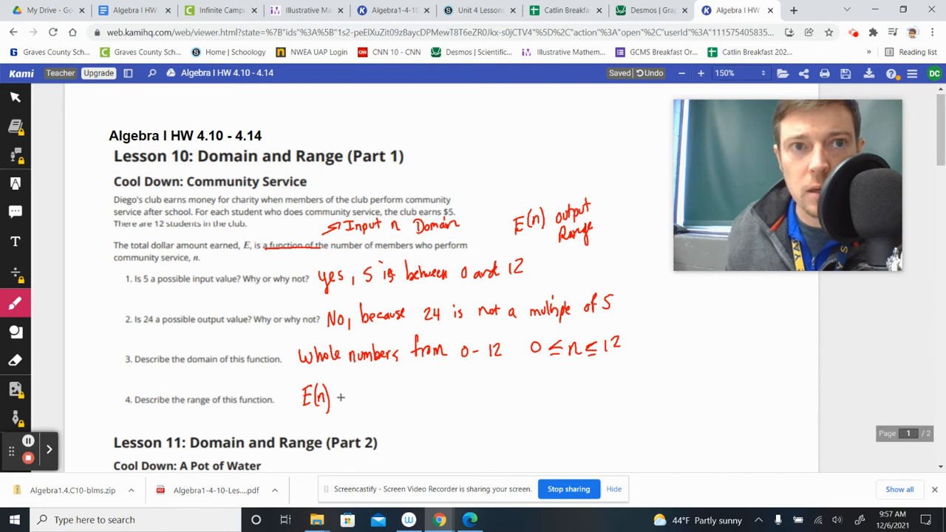
Step: Write the range answer 'E(n) ≤ 6' in red beside question 4
{"action": "left_click_drag", "start_coordinate": [344, 399], "coordinate": [365, 399]}
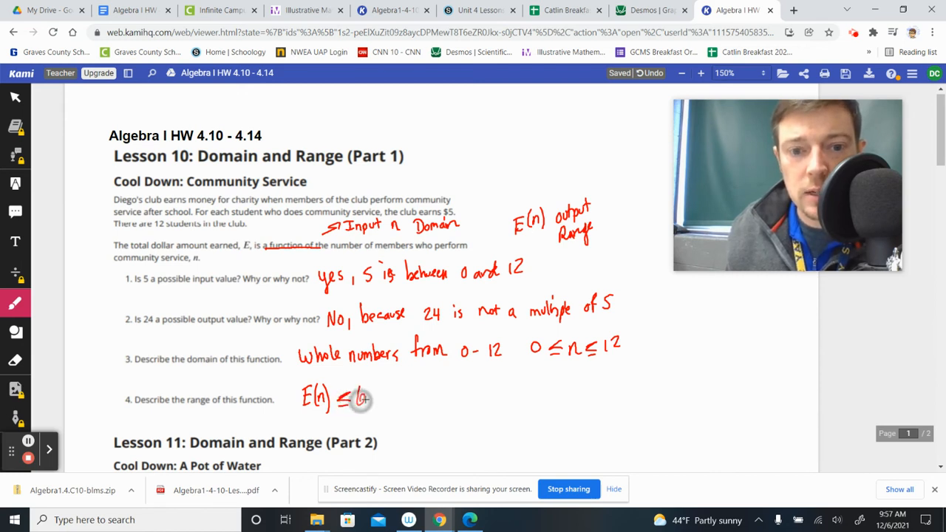